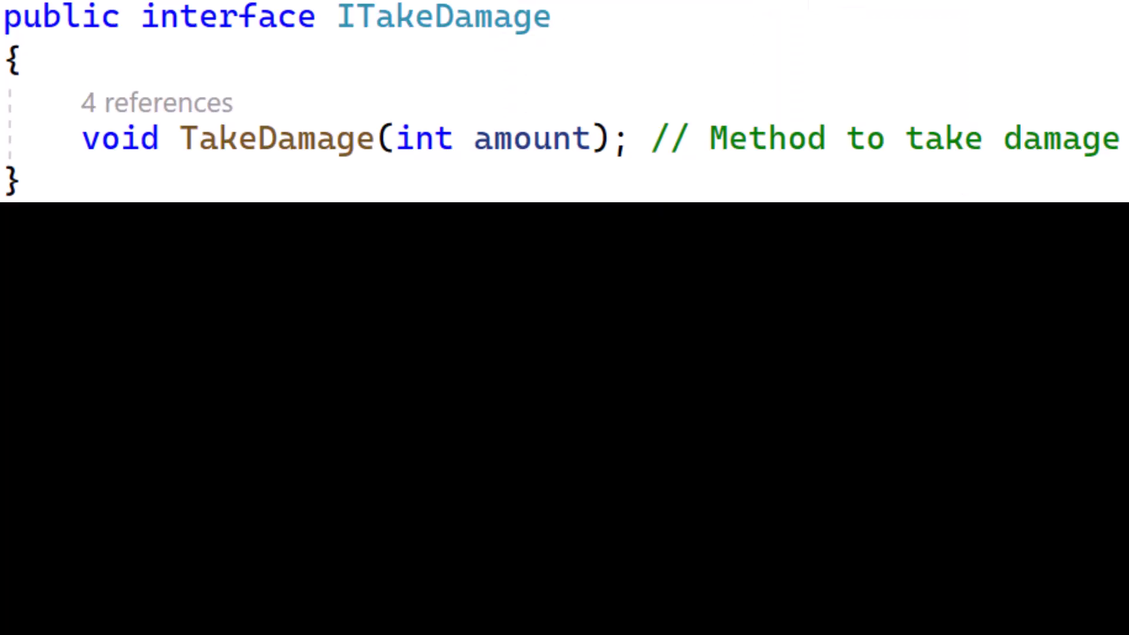
Scroll through IAIBehavior.cs to view the interface declaring ExecuteBehavior().
{"action": "scroll", "scroll_direction": "down", "scroll_amount": 3}
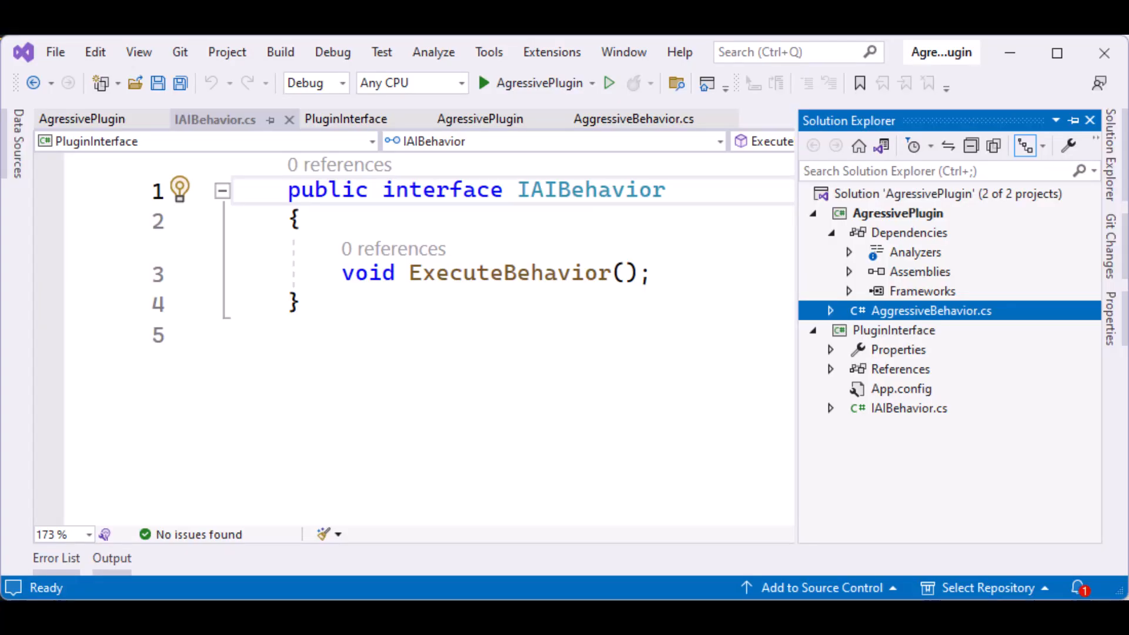
From the AgressivePlugin solution's context menu, start adding a new project.
{"action": "left_click", "coordinate": [632, 118]}
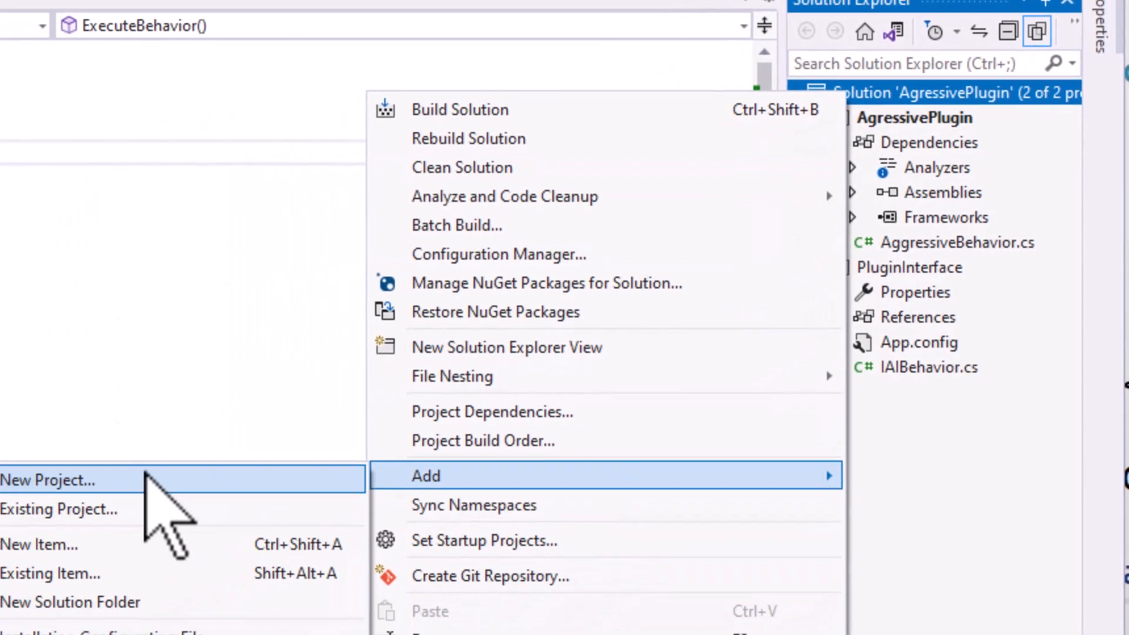
{"action": "left_click", "coordinate": [47, 480]}
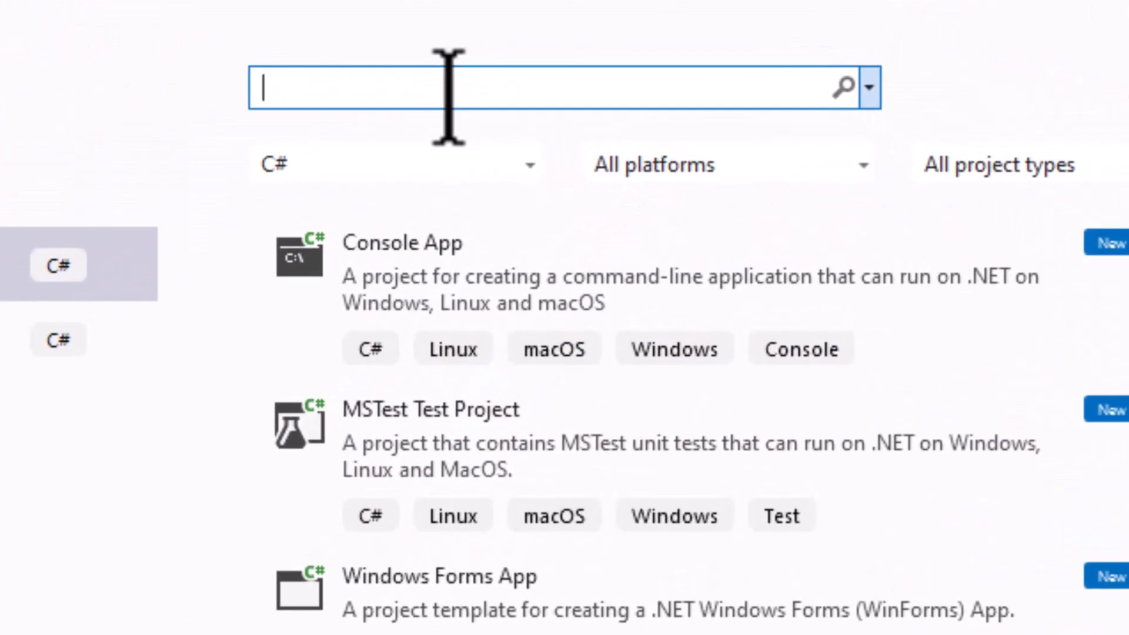
Filter the new-project templates by 'class' to list C# Class Library options.
{"action": "type", "text": "class"}
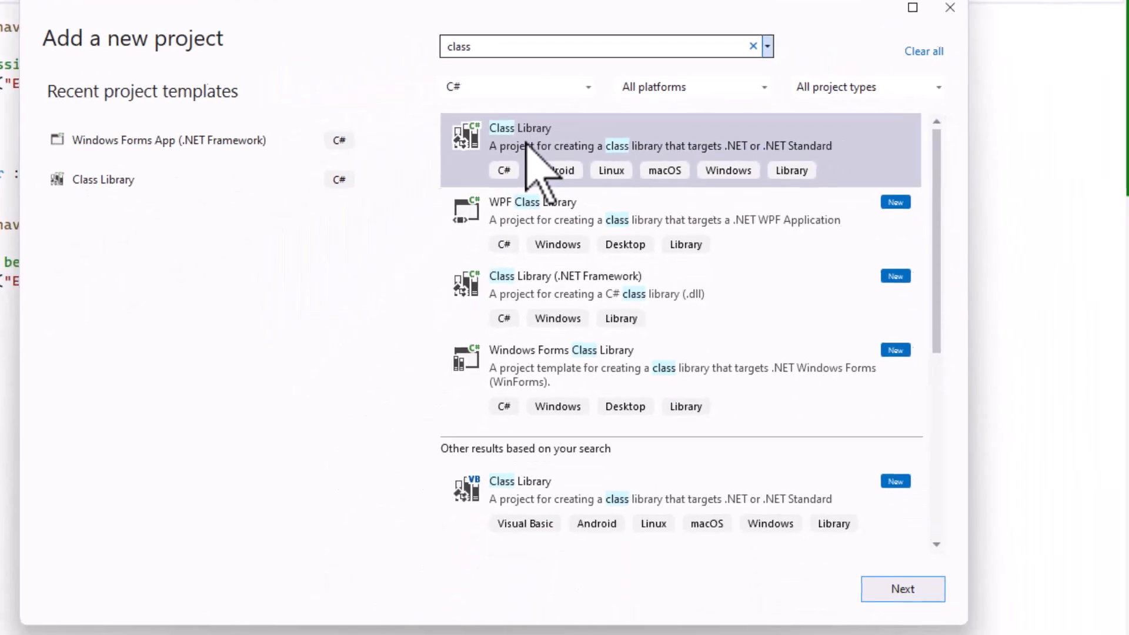